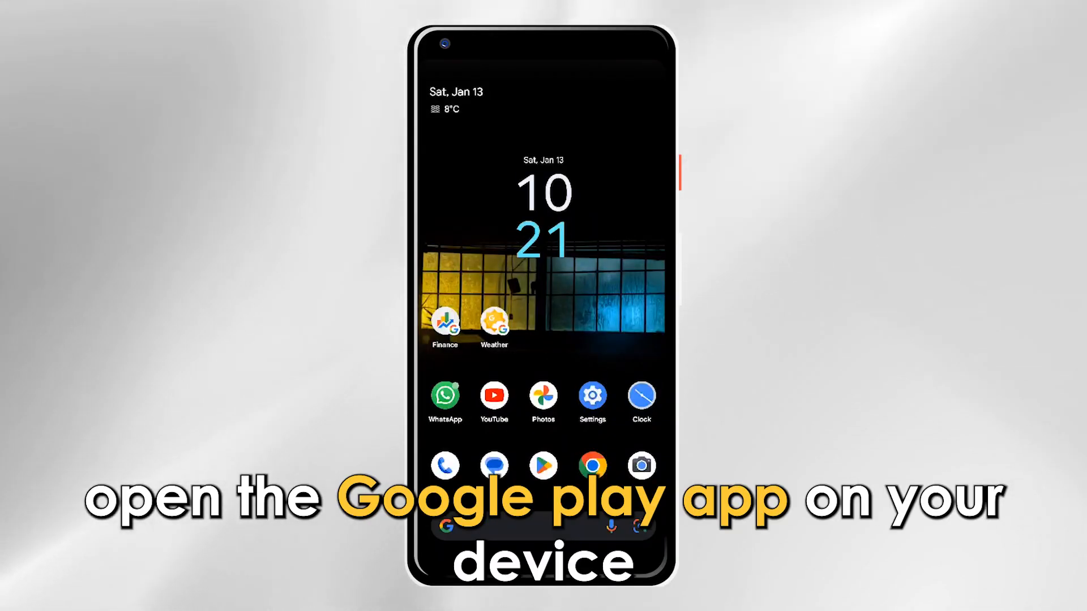
# Step: Launch Google Play Store from the home screen dock, landing on the For you feed
pyautogui.click(542, 465)
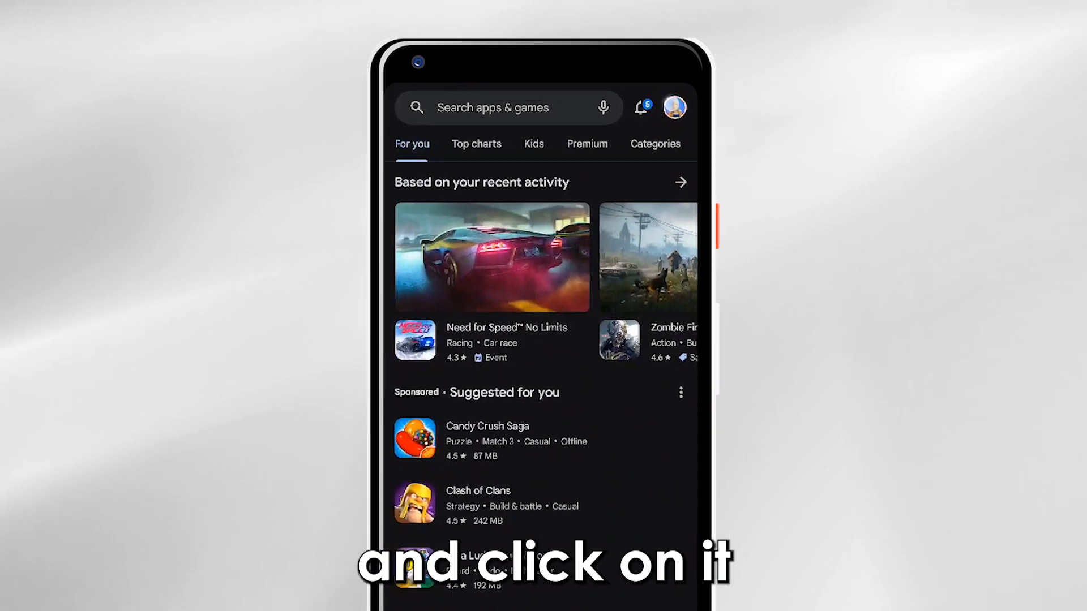
# Step: Go to Payments & subscriptions via the profile avatar's account menu
pyautogui.click(673, 107)
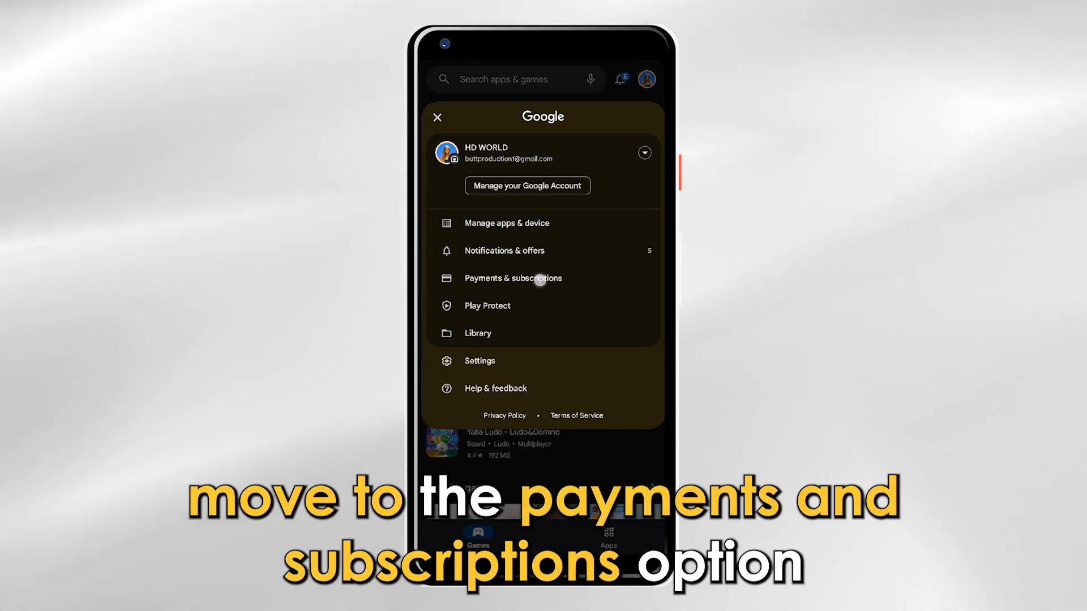
pyautogui.click(512, 279)
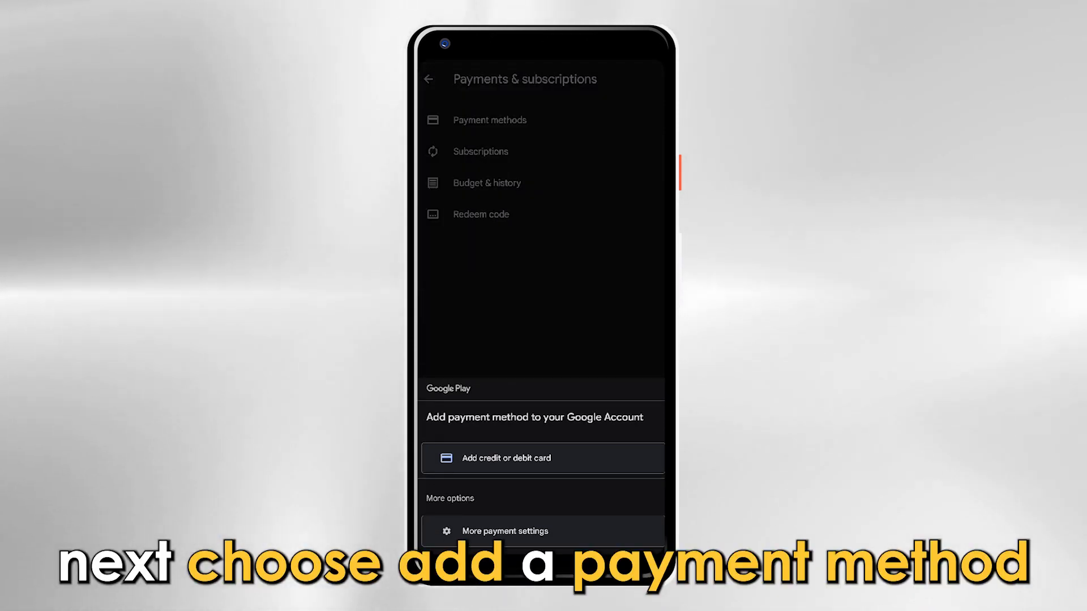
# Step: Dismiss the Add payment method sheet to reveal Payment methods, Subscriptions, Budget & history and Redeem code
pyautogui.click(542, 459)
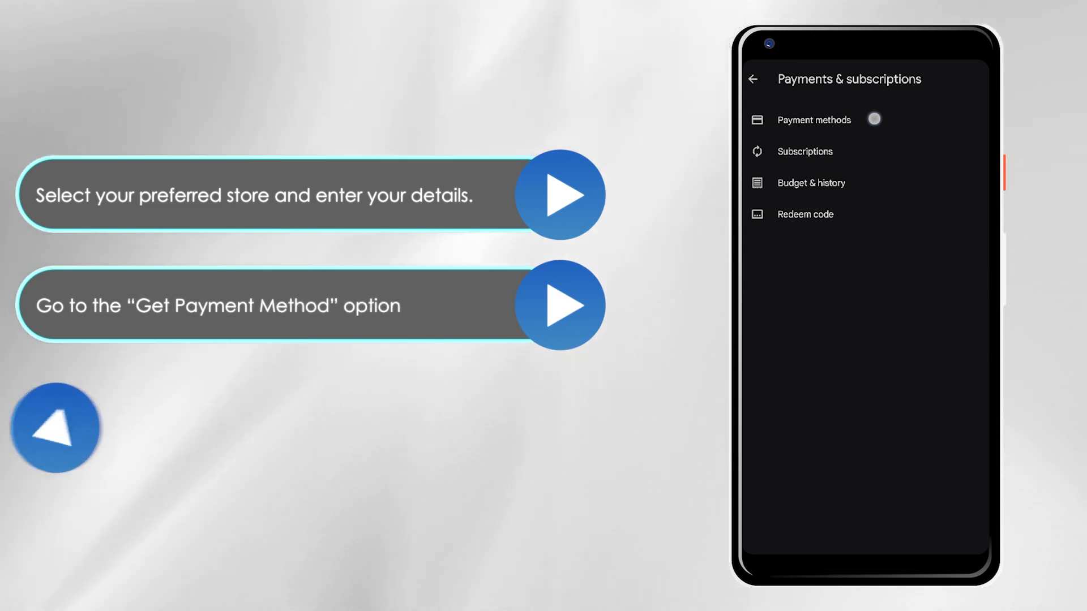
pyautogui.click(55, 427)
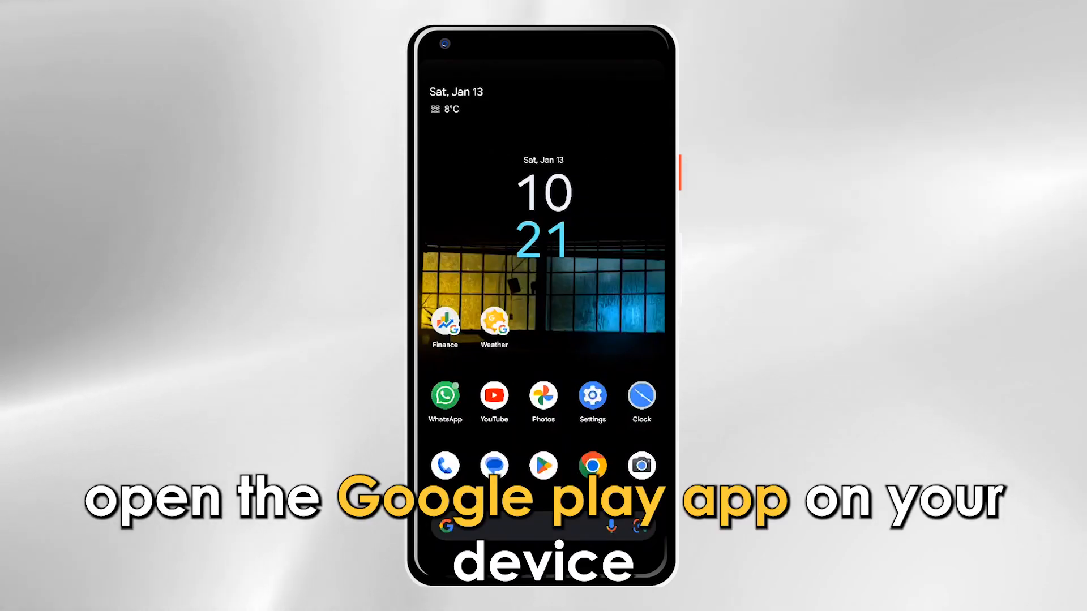
pyautogui.click(542, 465)
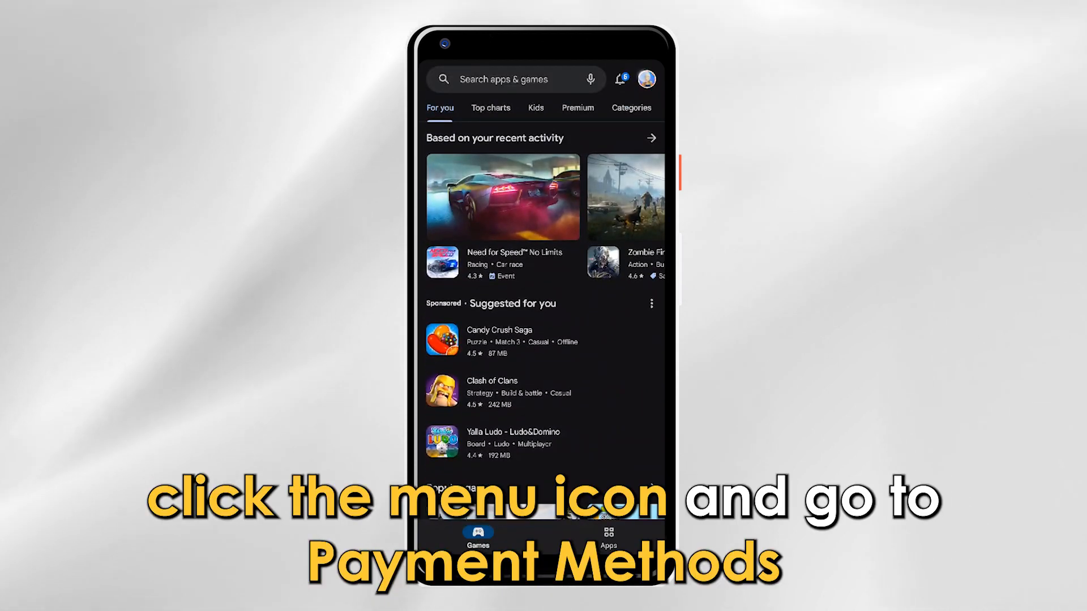
pyautogui.click(645, 78)
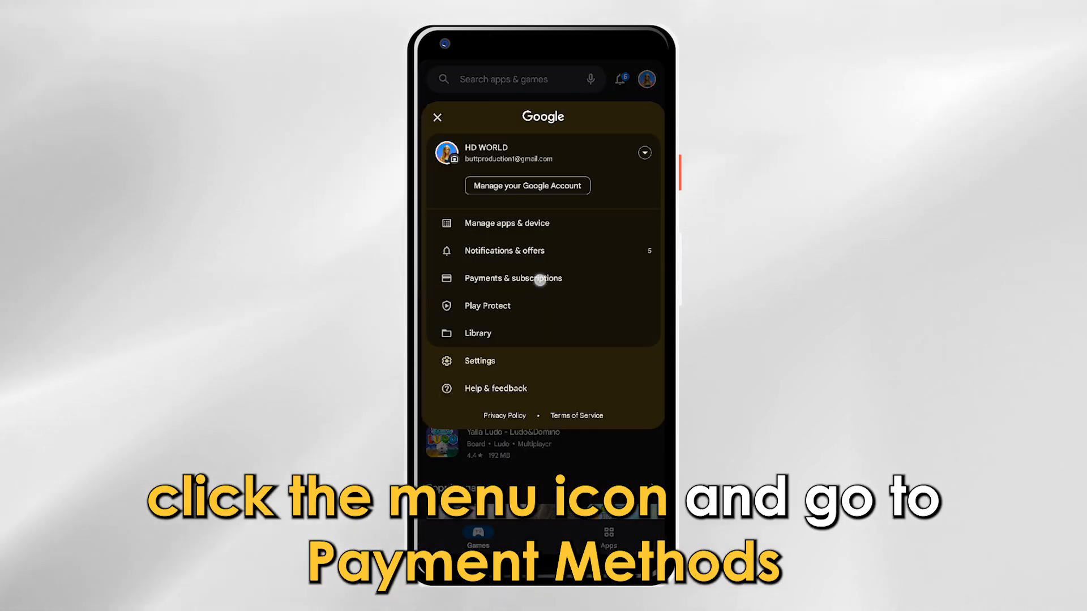
pyautogui.click(511, 279)
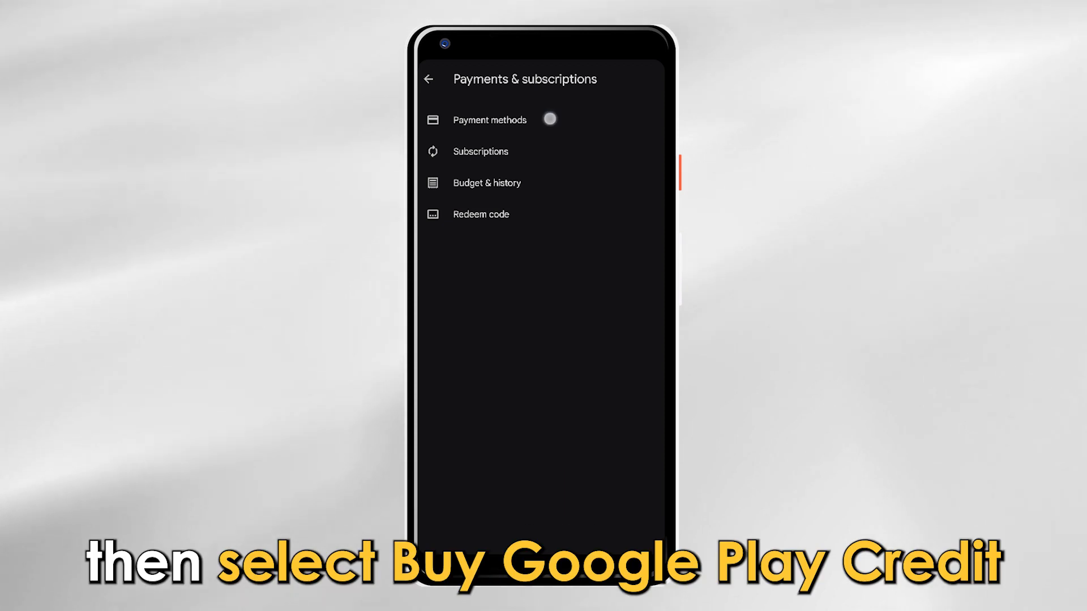